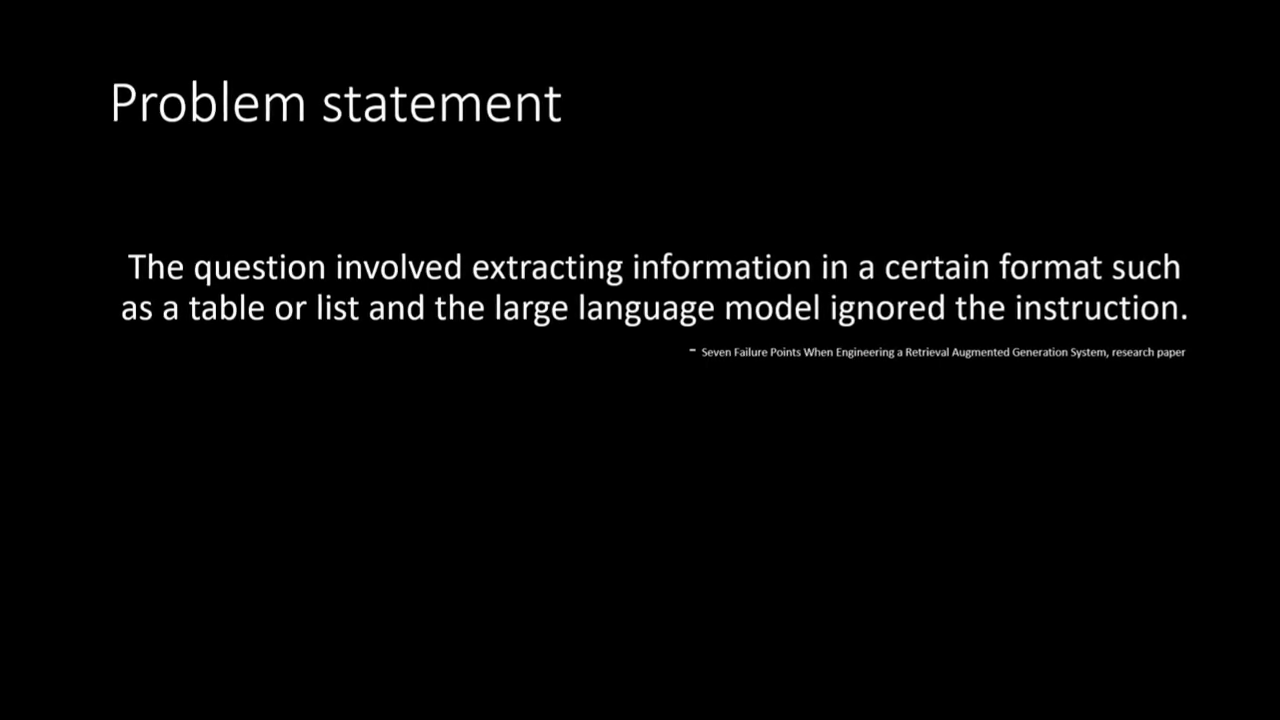
Advance to the YouTube channel search showing the 'pydantic' video results
{"action": "key", "text": "Right"}
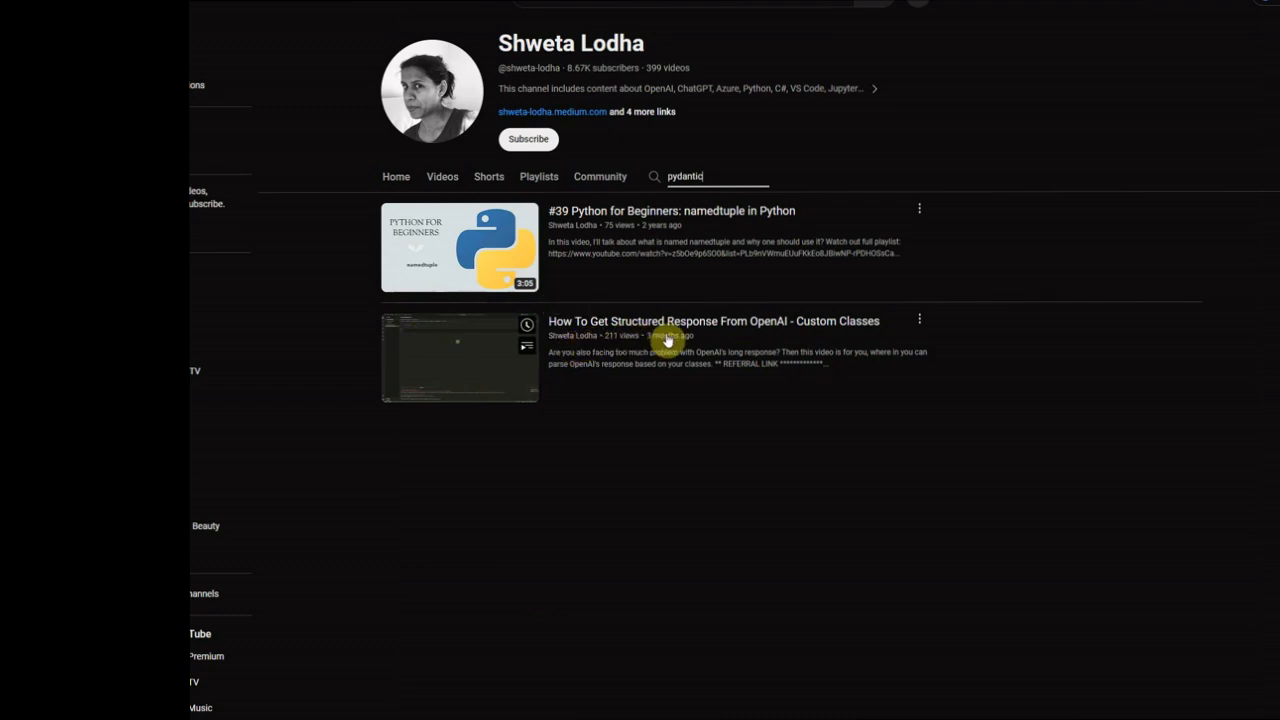
{"action": "mouse_move", "coordinate": [784, 344]}
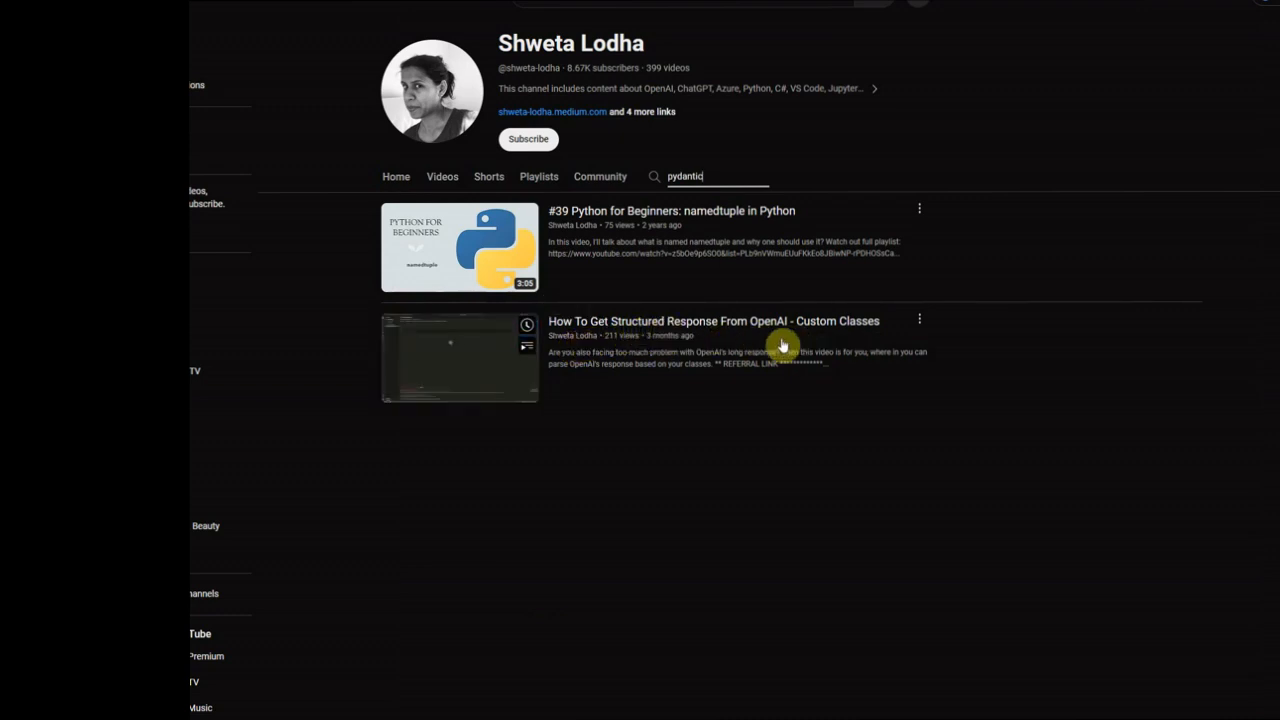